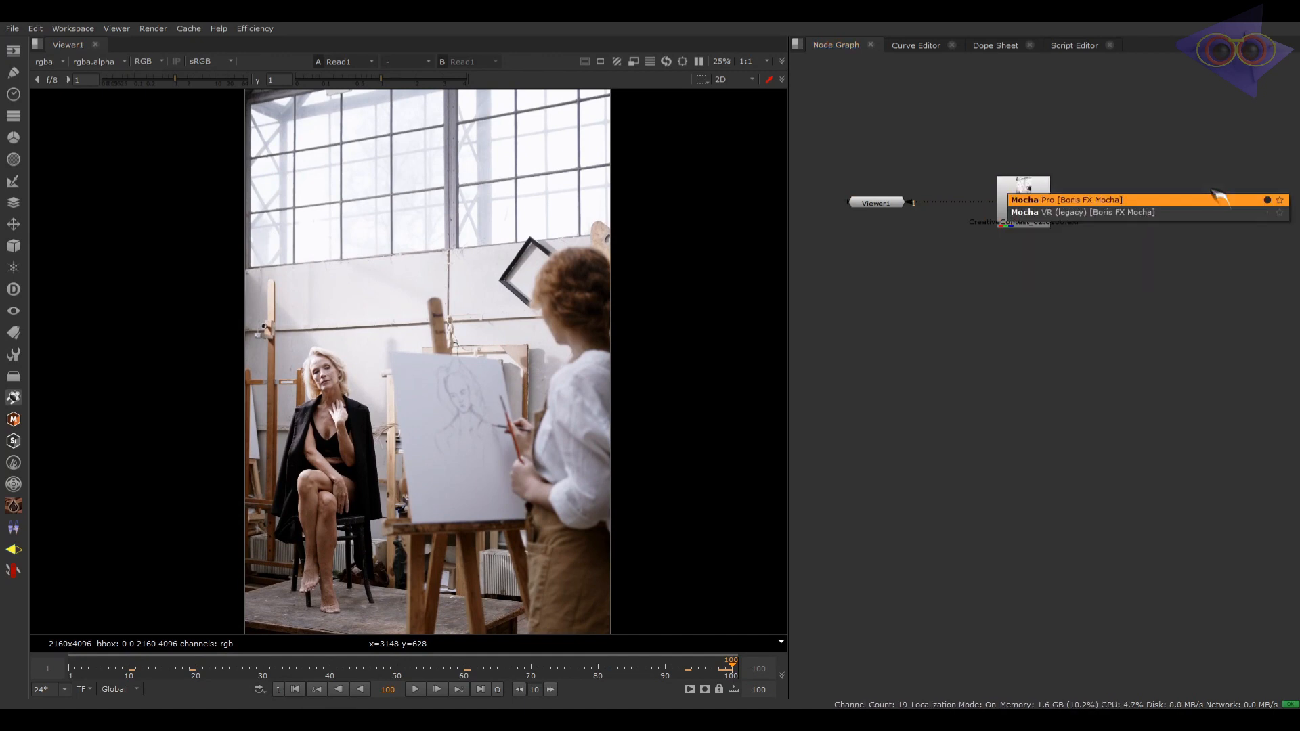
Step: Add a Mocha Pro1 node sourced from the Read1 footage and dismiss its settings
left_click(1067, 199)
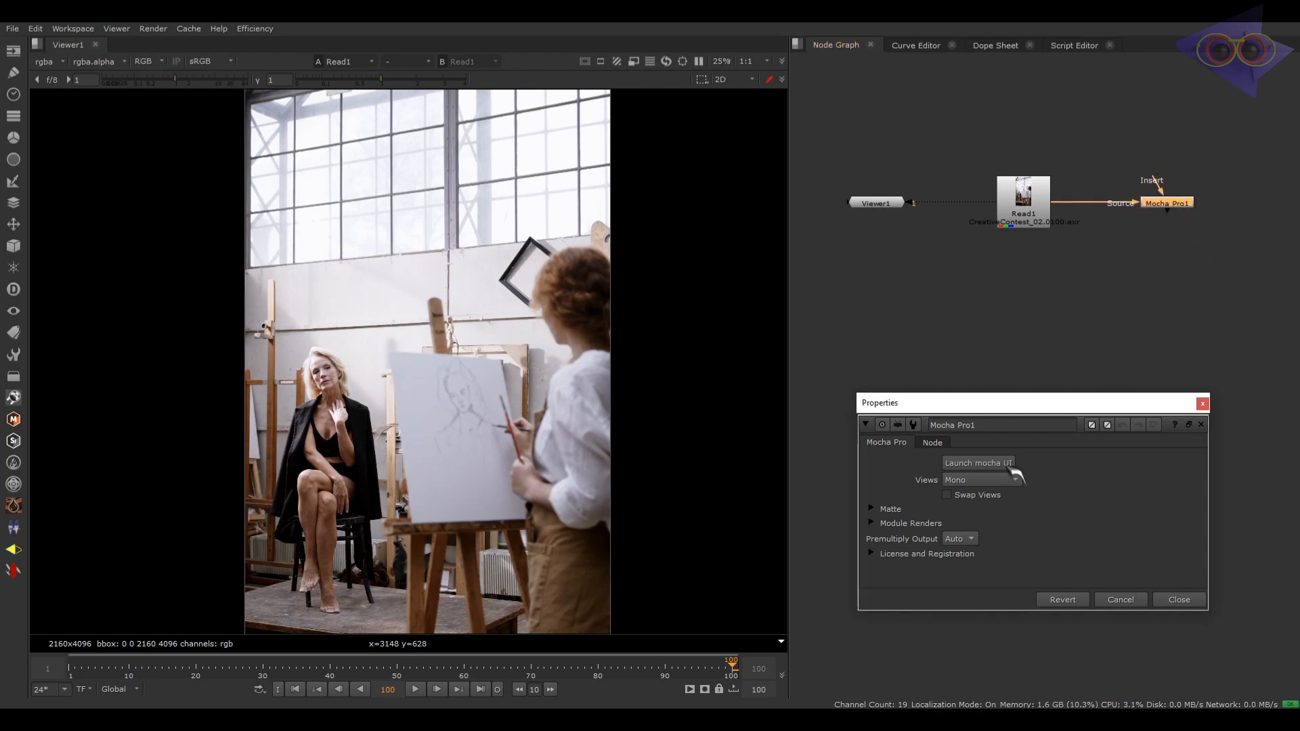
mouse_move(745, 443)
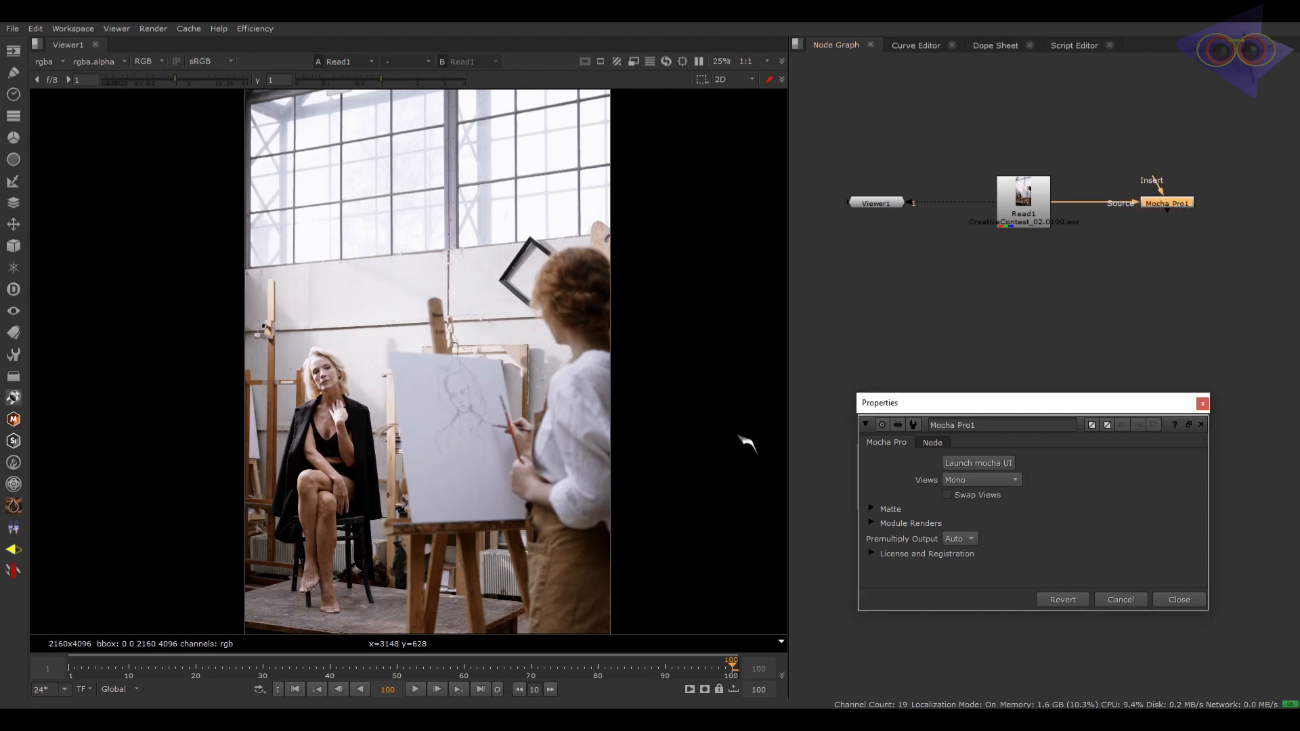
left_click(978, 463)
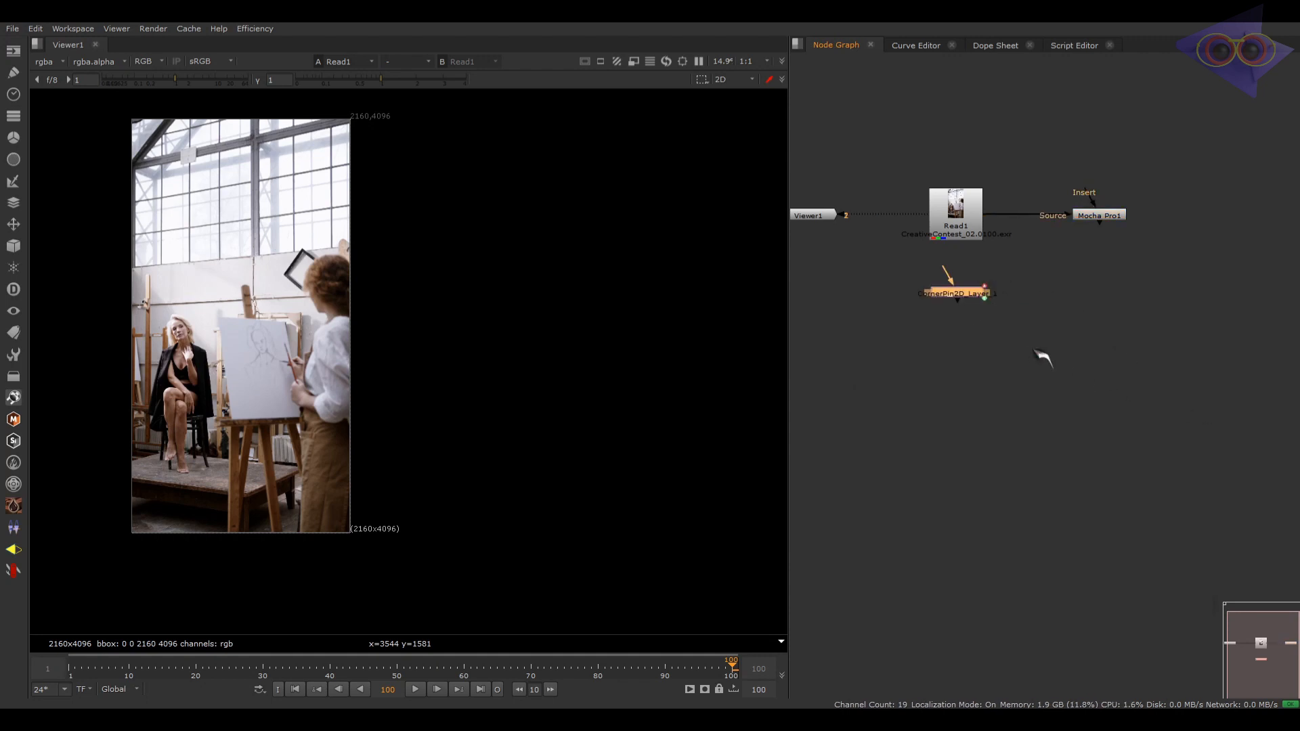
Step: Lower the corner pin layer node, add FrameHold1 at frame 100 and a Premult1 node
left_click_drag(958, 293, 1089, 384)
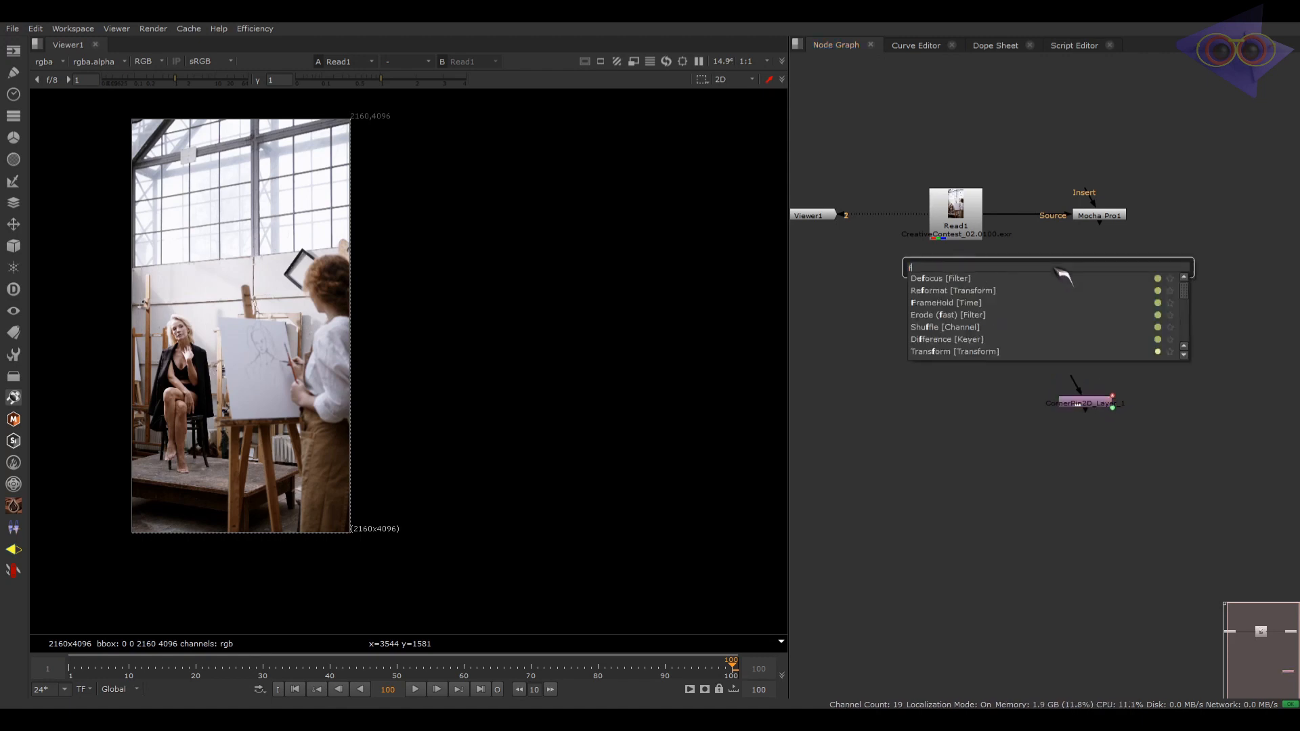
type("fra")
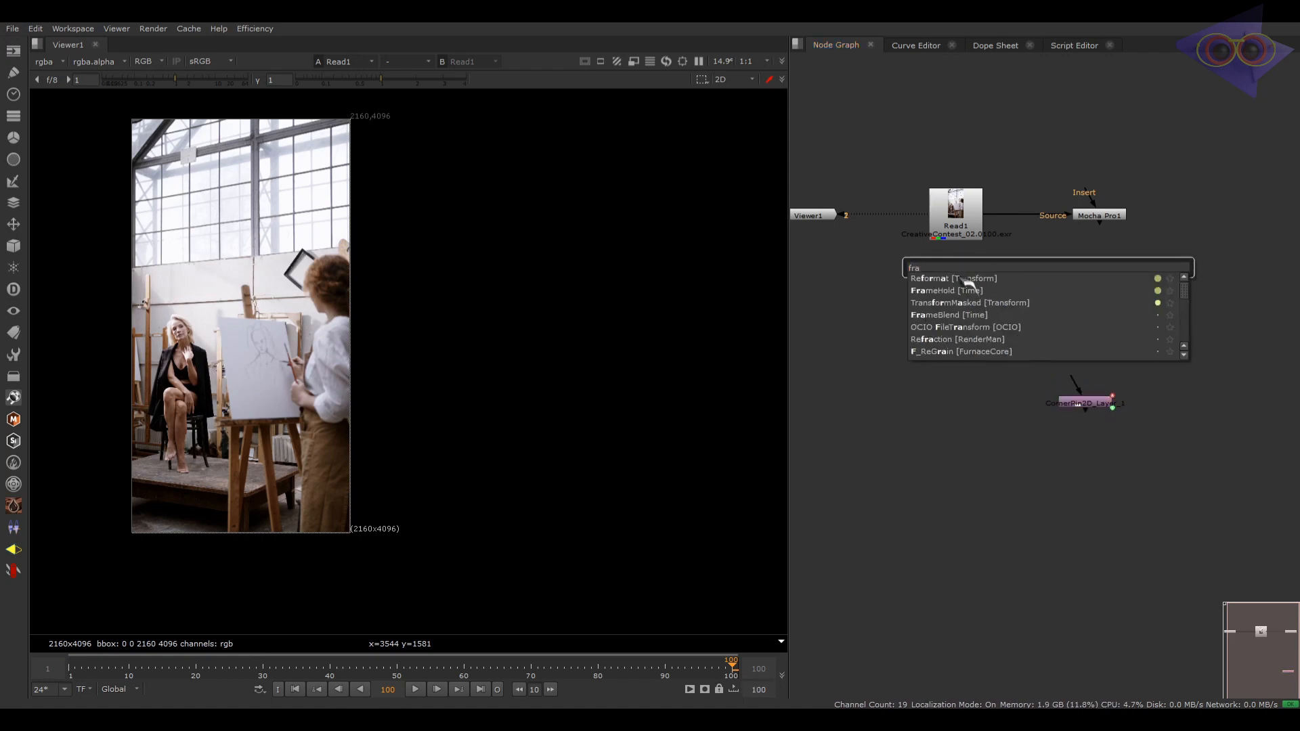
left_click(932, 290)
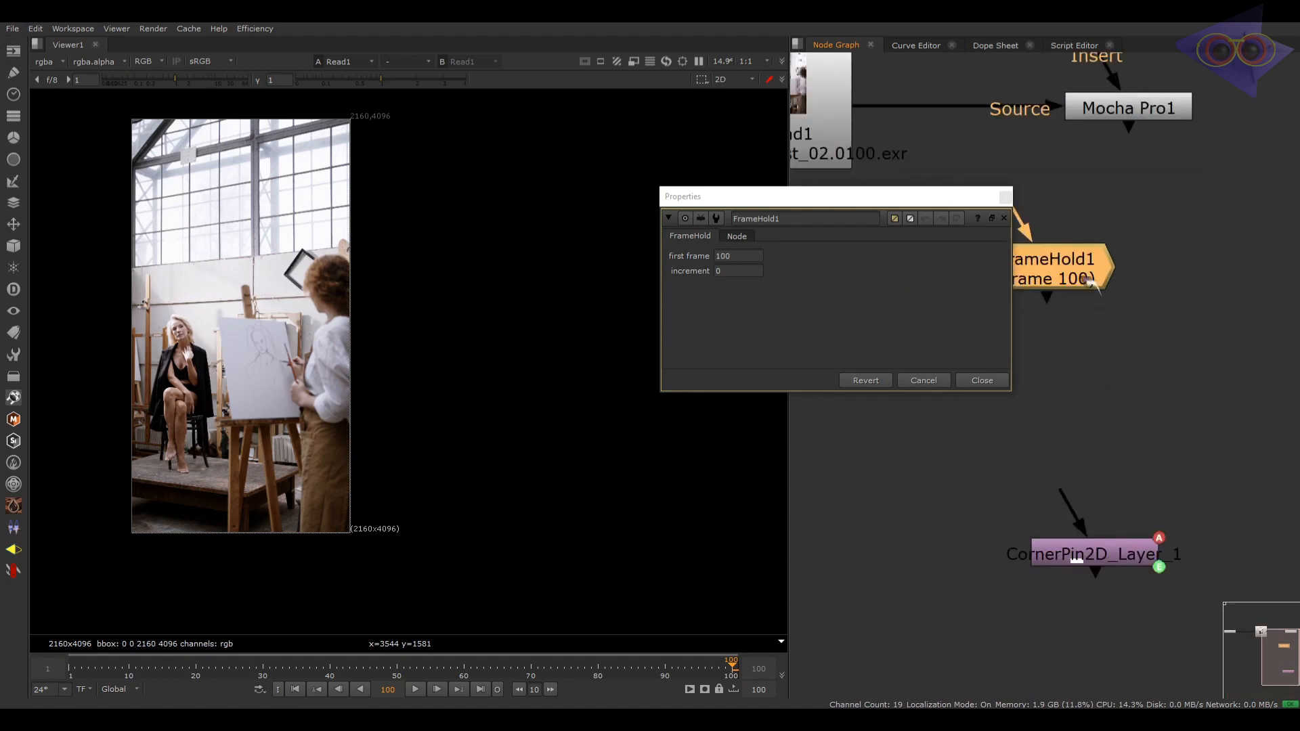
left_click(983, 379)
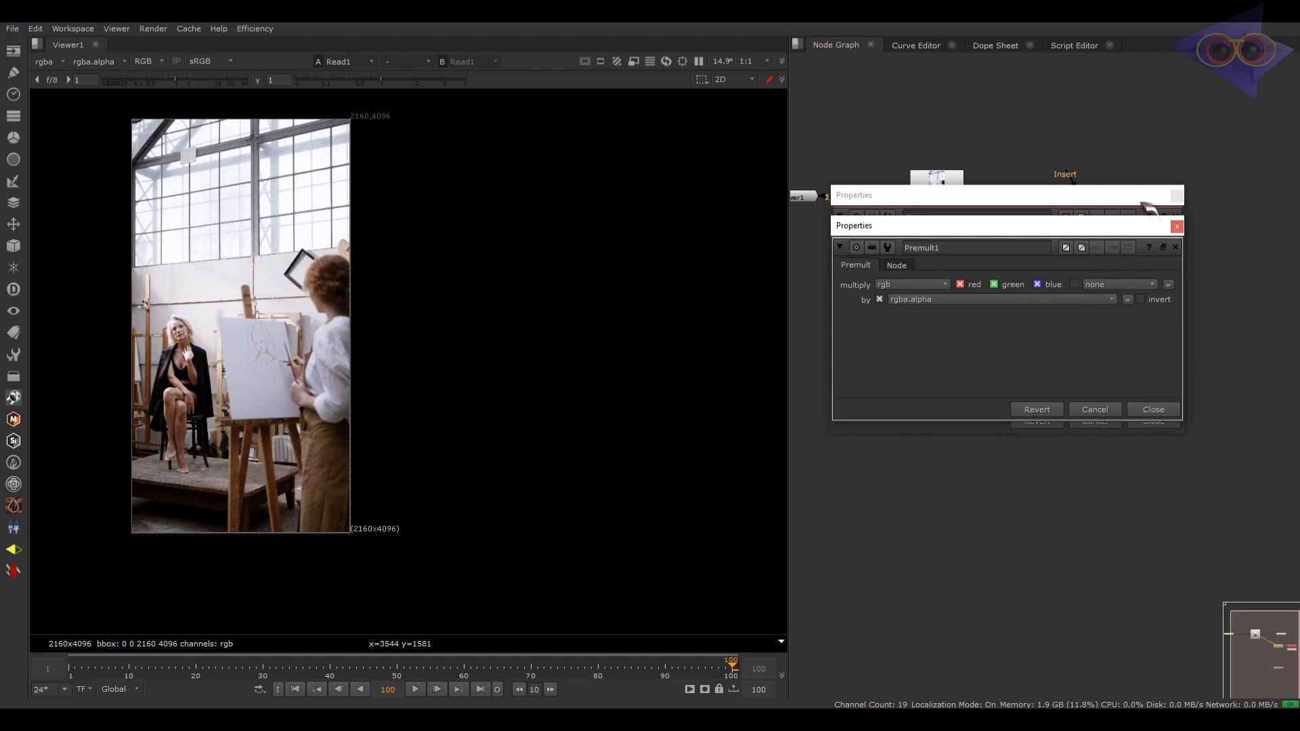
left_click(1155, 409)
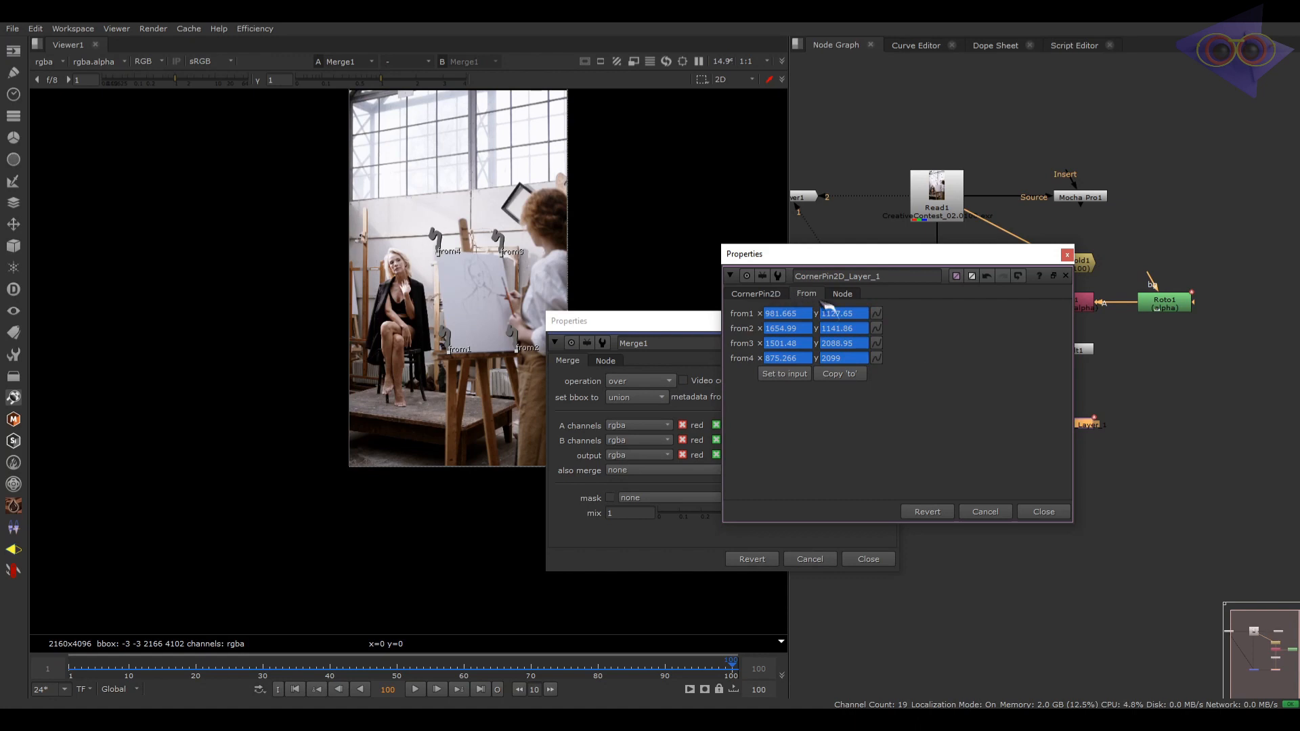
Step: Set CornerPin2D_Layer_1's from corners to the full 2160×4096 input frame
left_click(784, 374)
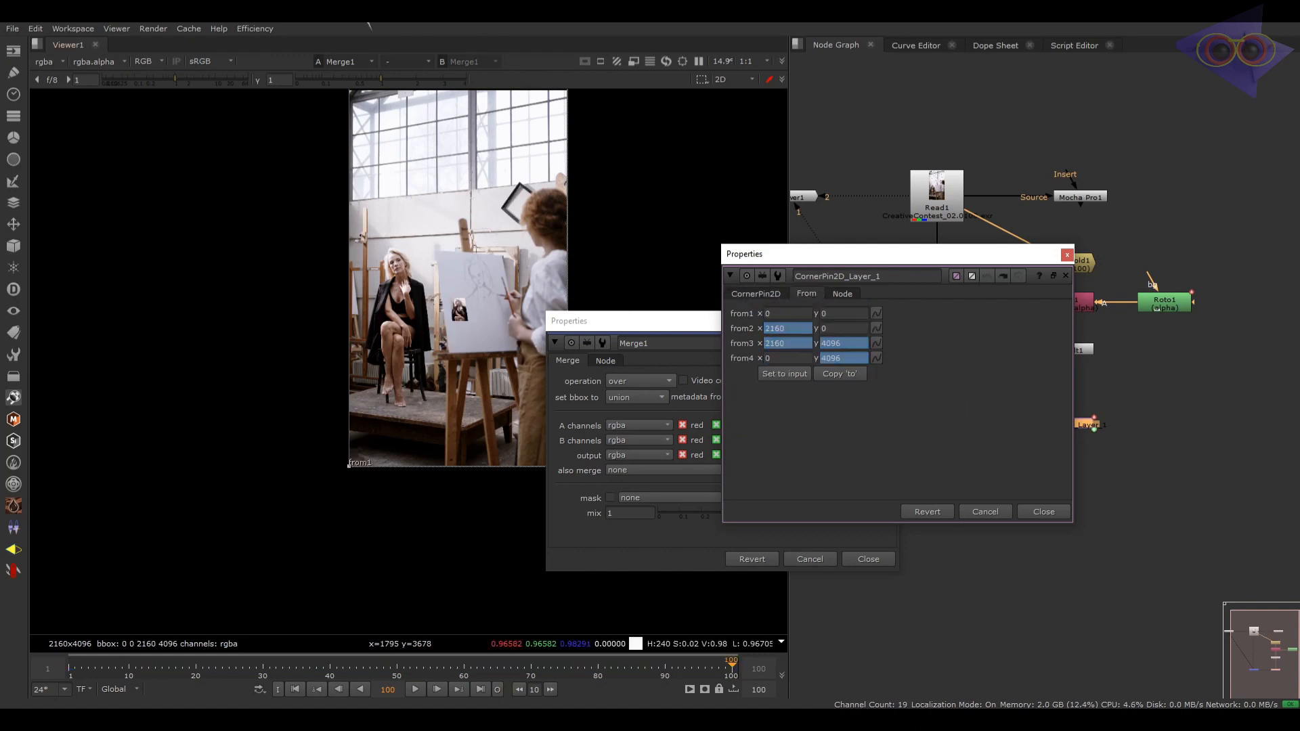
left_click(255, 28)
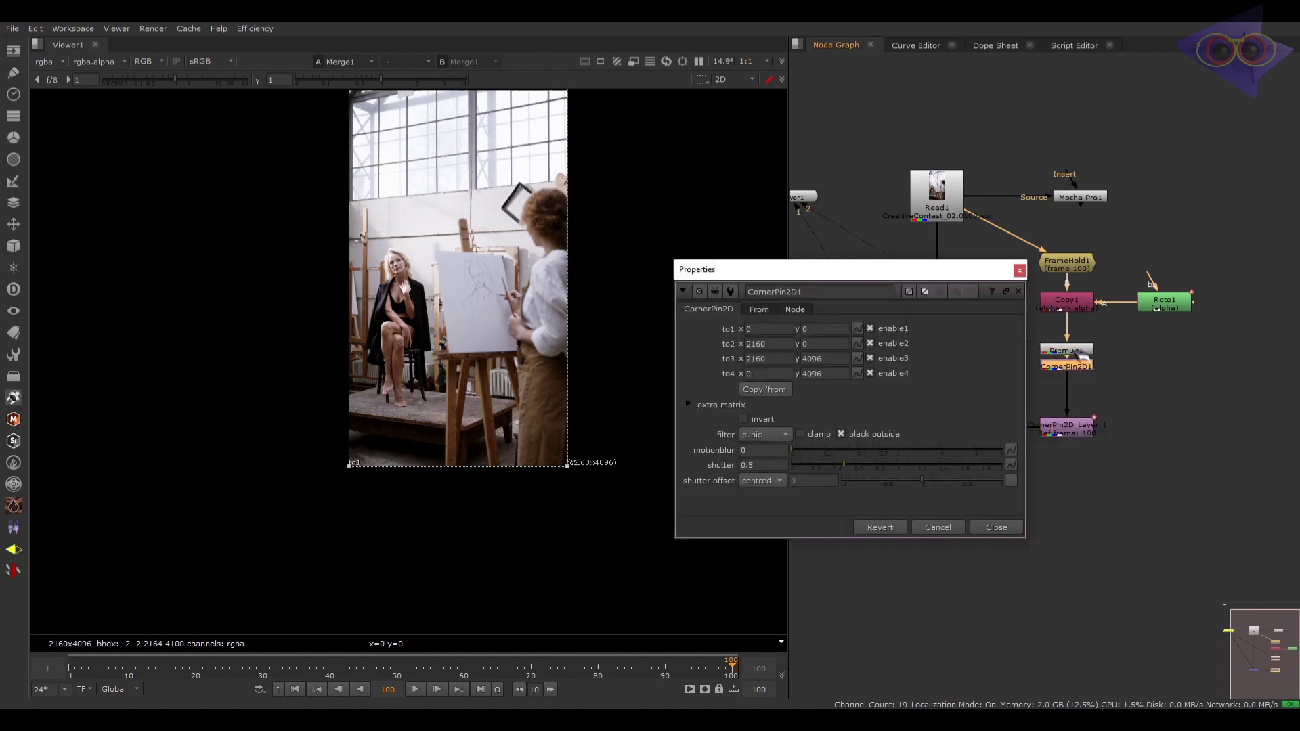
Step: View Premult1's roto cut-out and inspect CornerPin2D1's corner values
left_click(997, 527)
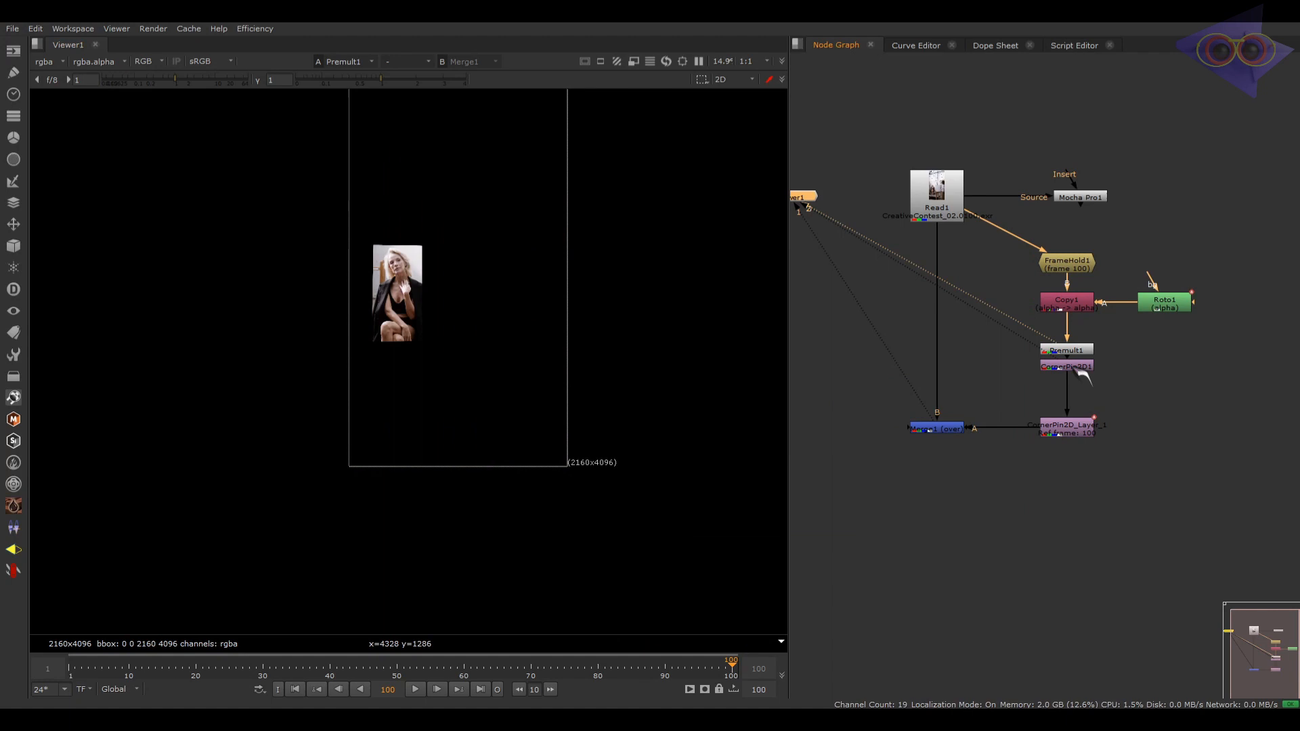
double_click(1067, 366)
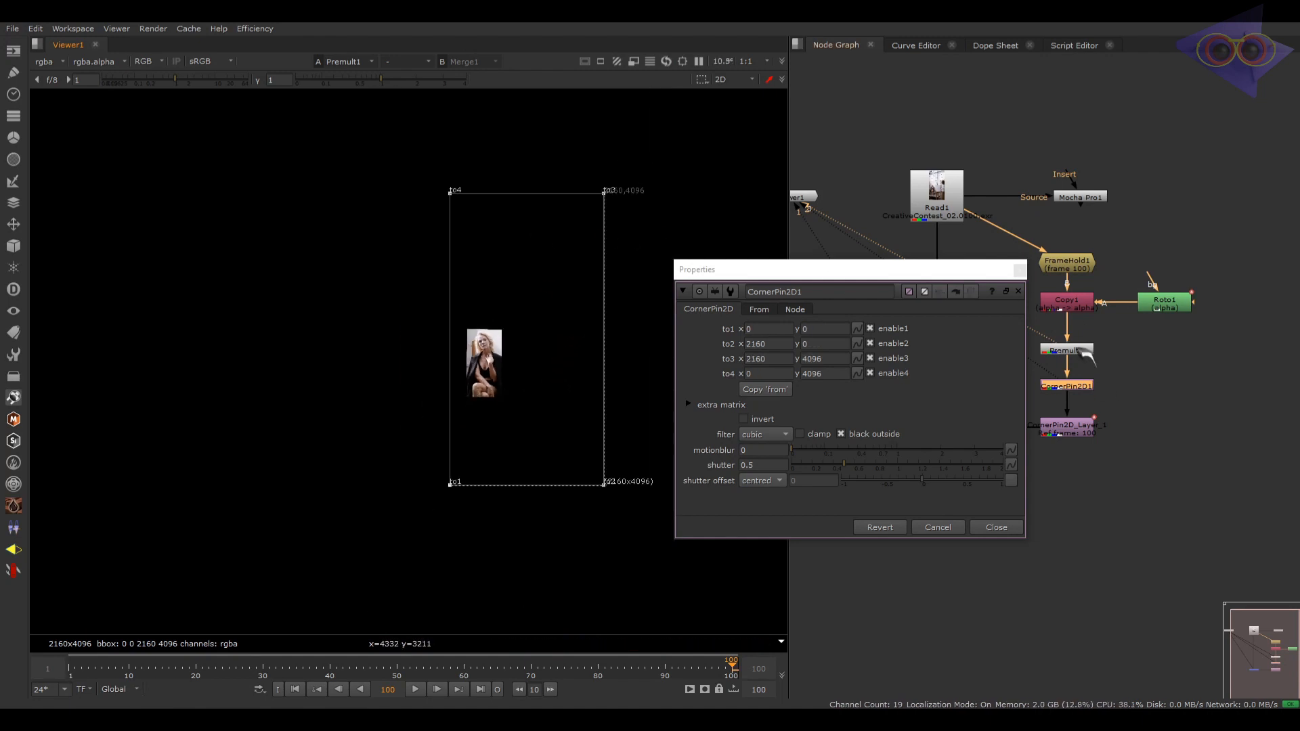
left_click(997, 527)
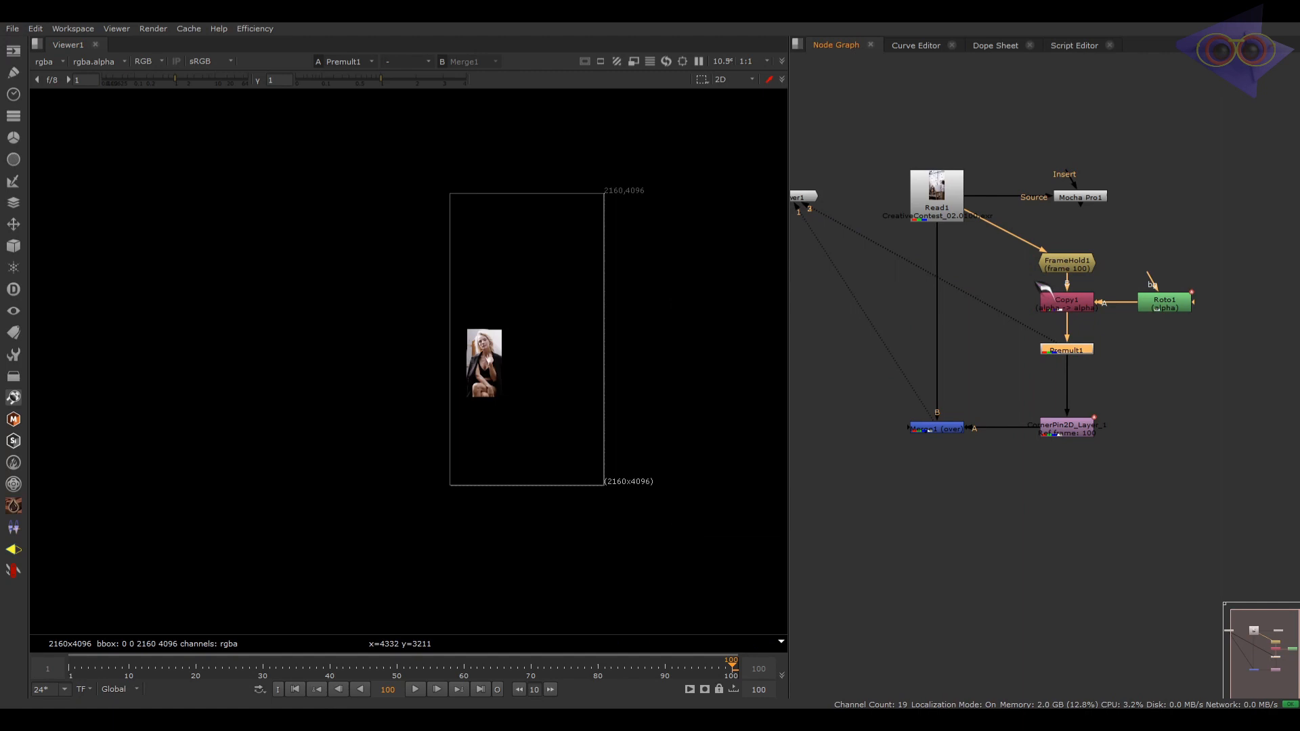
mouse_move(266, 46)
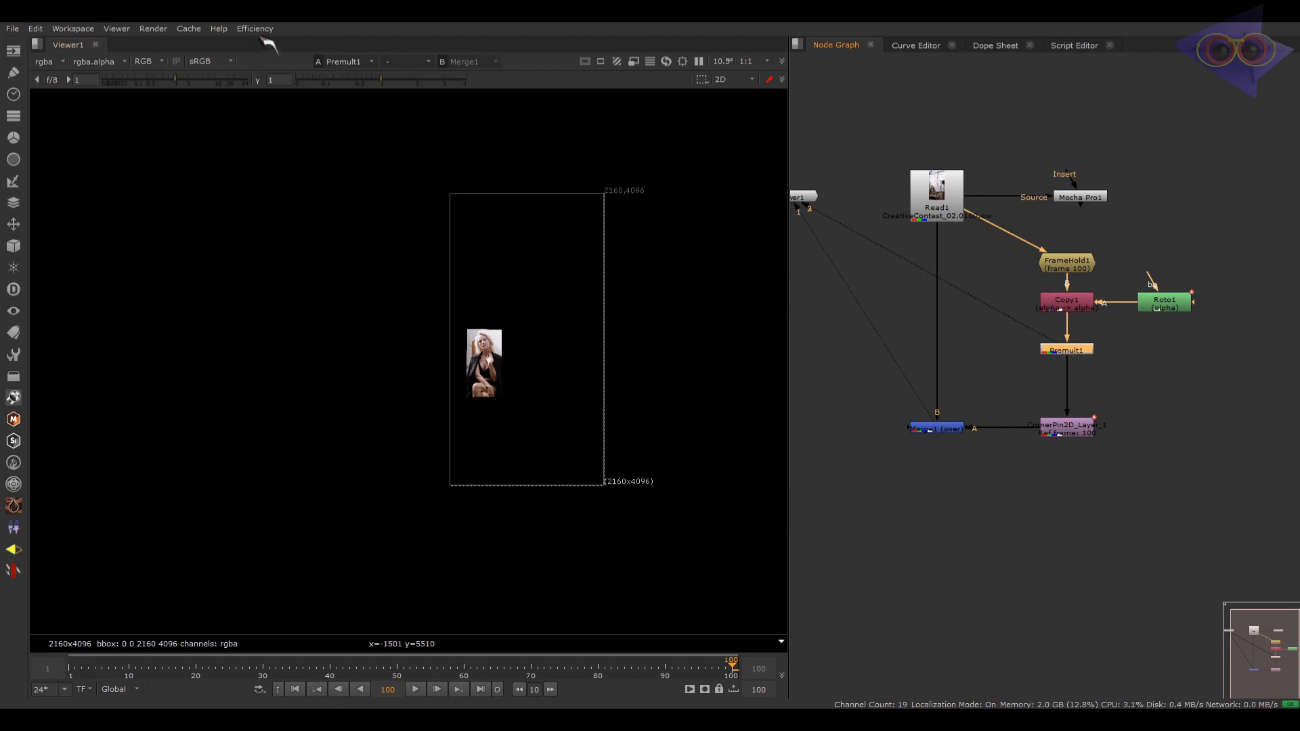
Step: Run the Efficiency menu's Adjust_corner tool on the cut-out and check its generated corner pin values
left_click(255, 29)
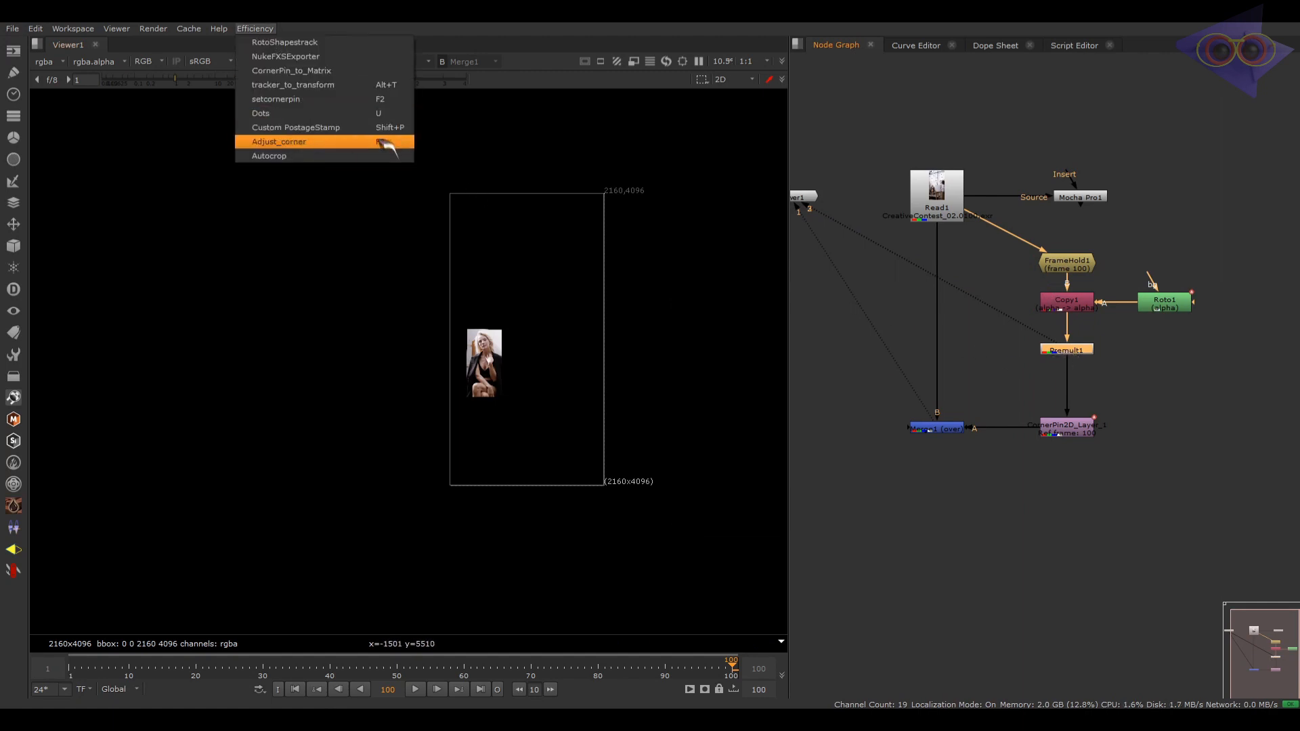
left_click(279, 142)
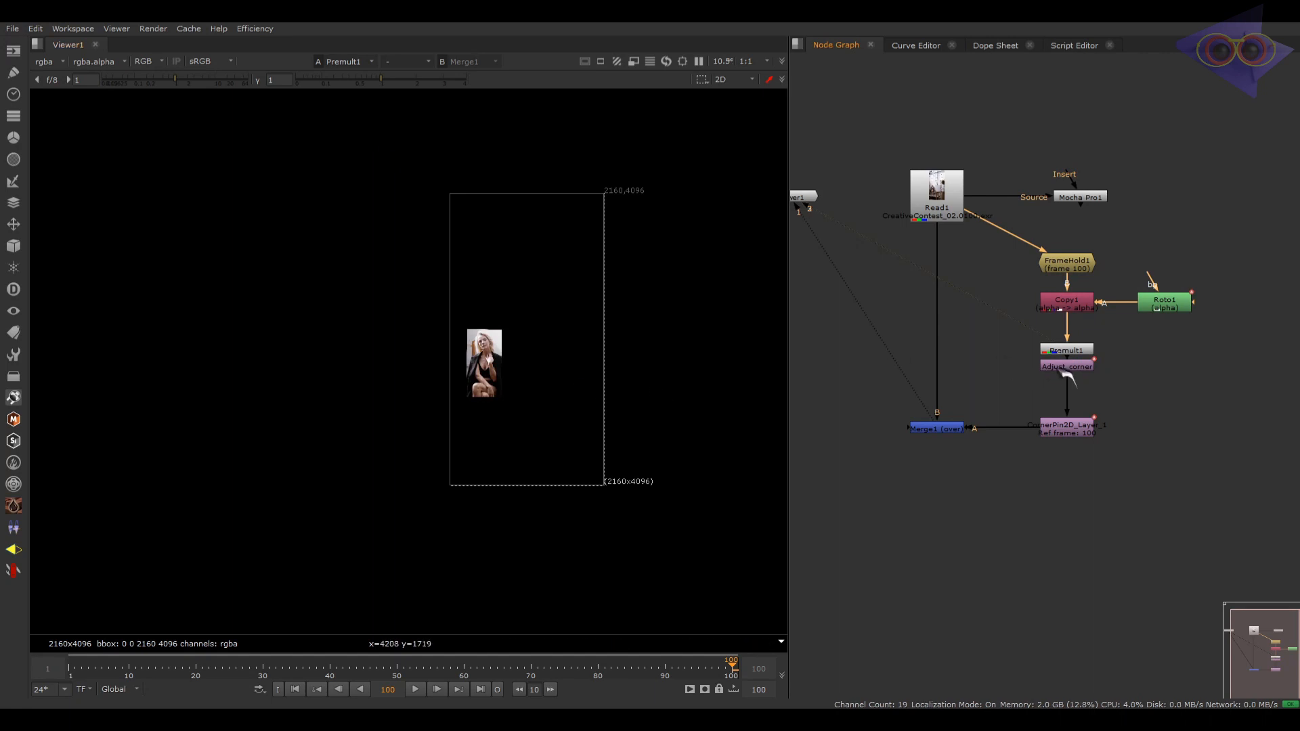
double_click(1067, 365)
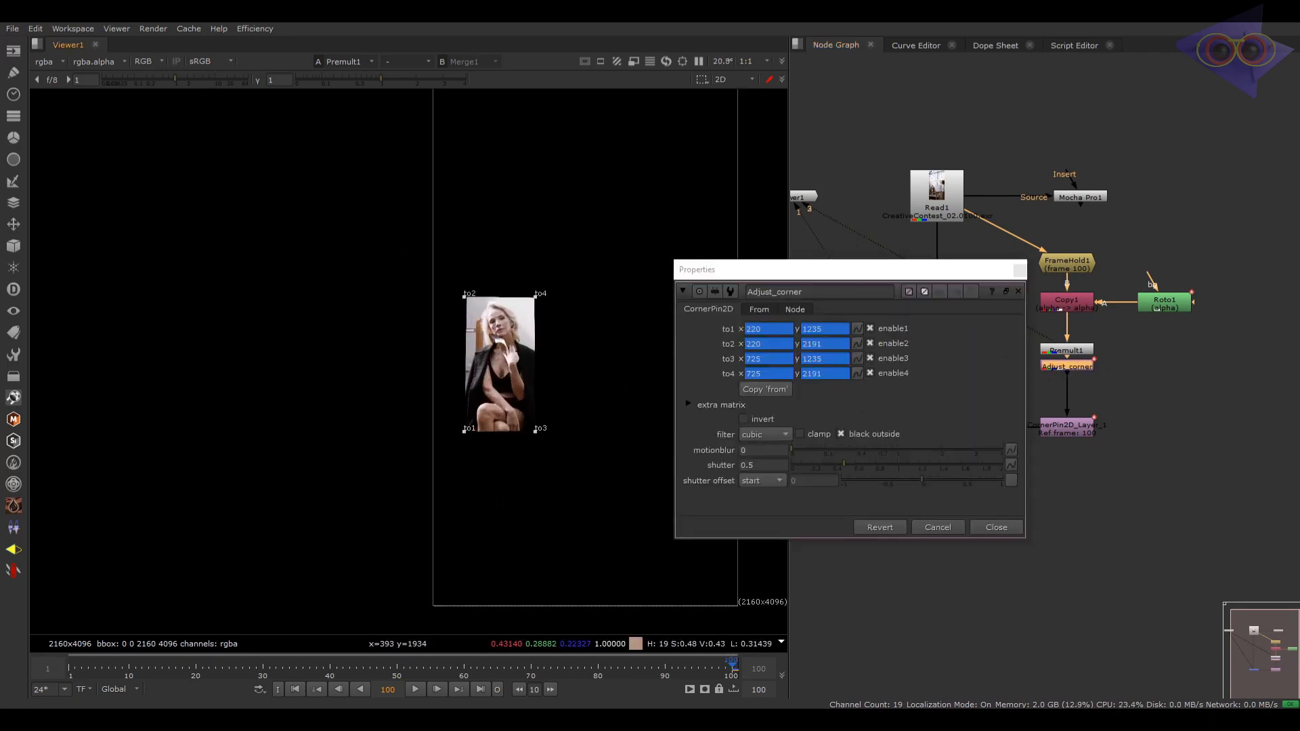
left_click(997, 527)
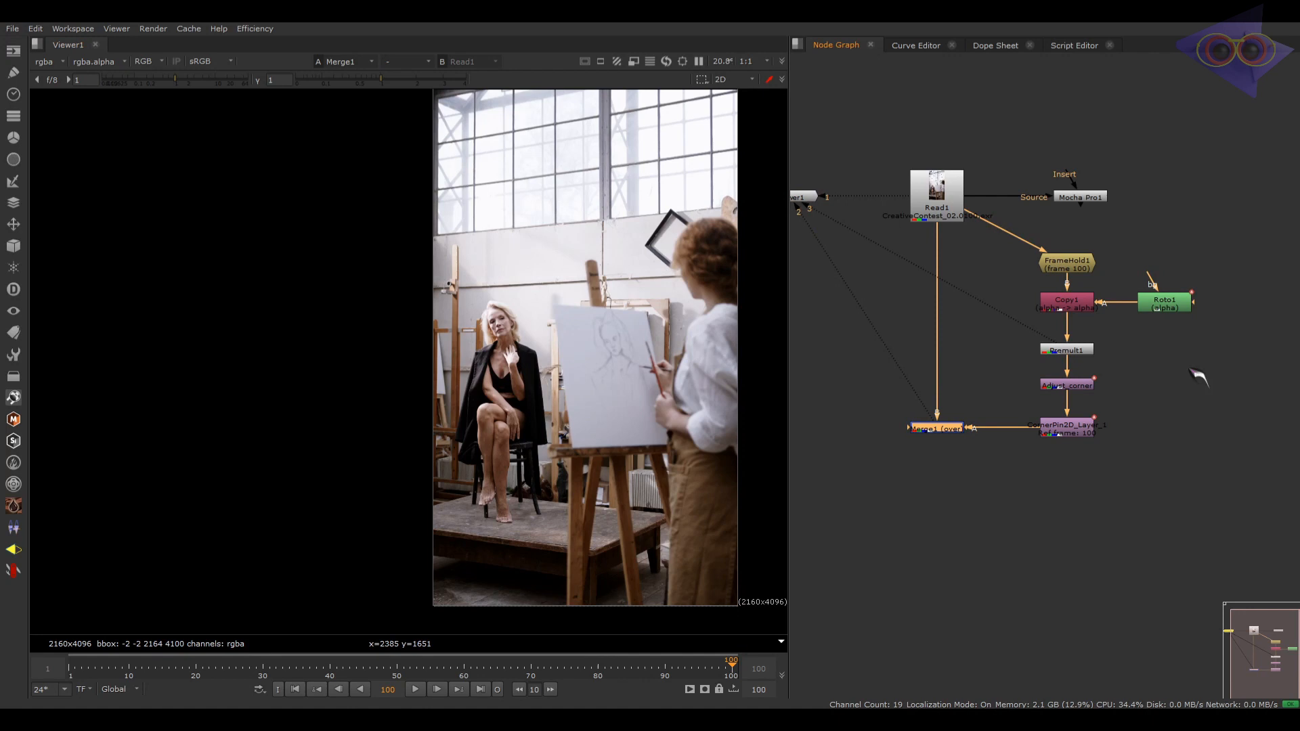
double_click(1067, 385)
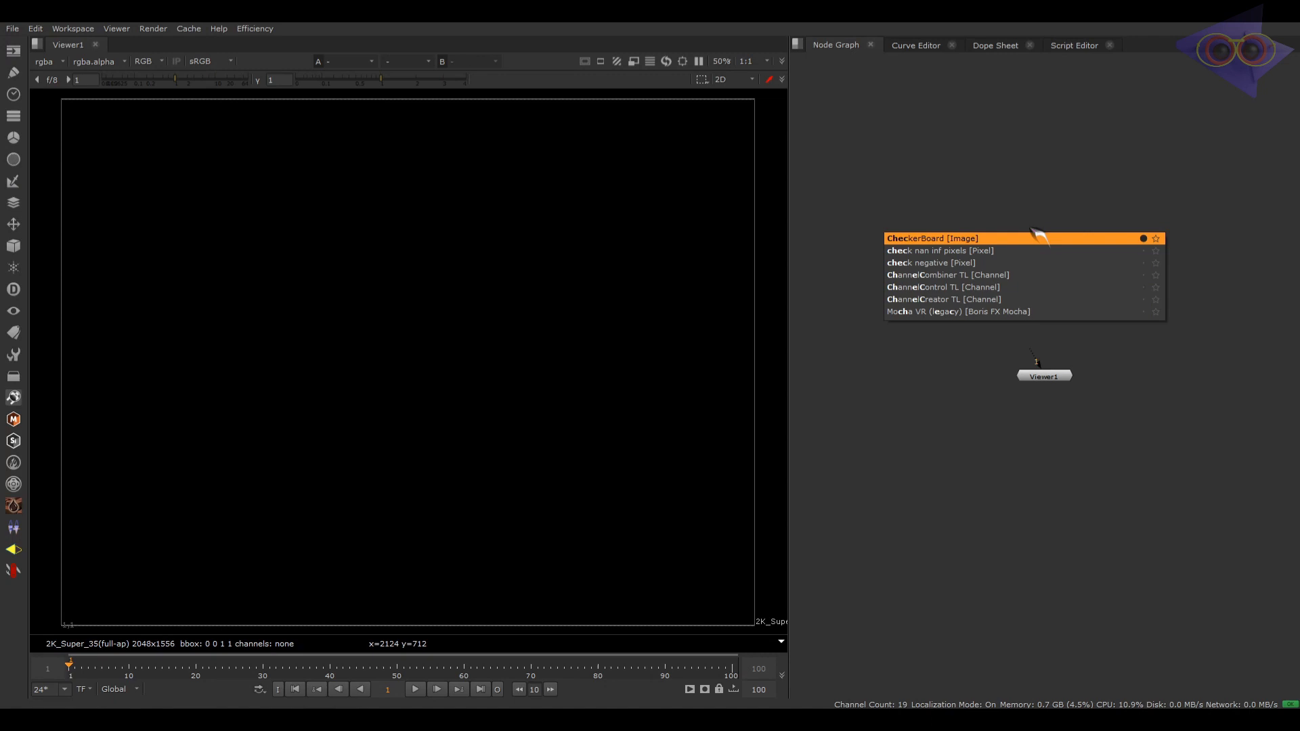
Step: Add a CheckerBoard node and bring up Roto1's shape settings
left_click(932, 237)
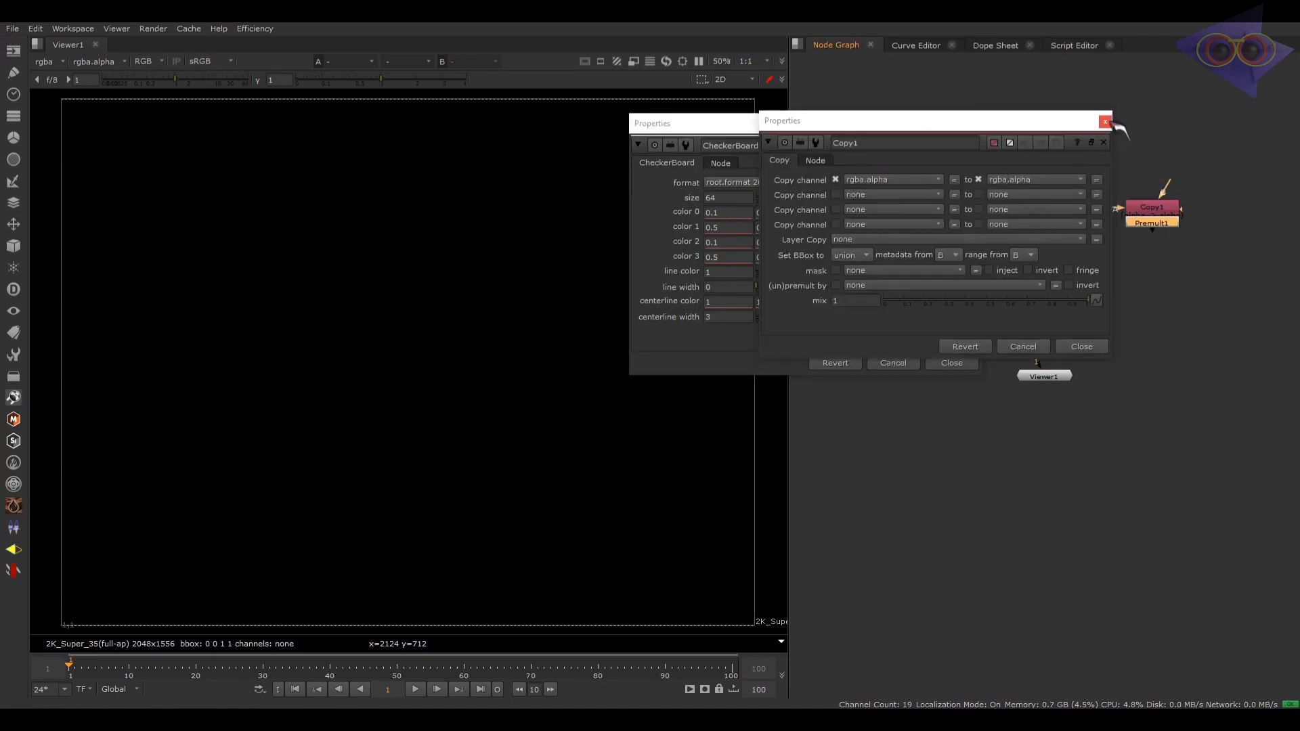
left_click(1102, 122)
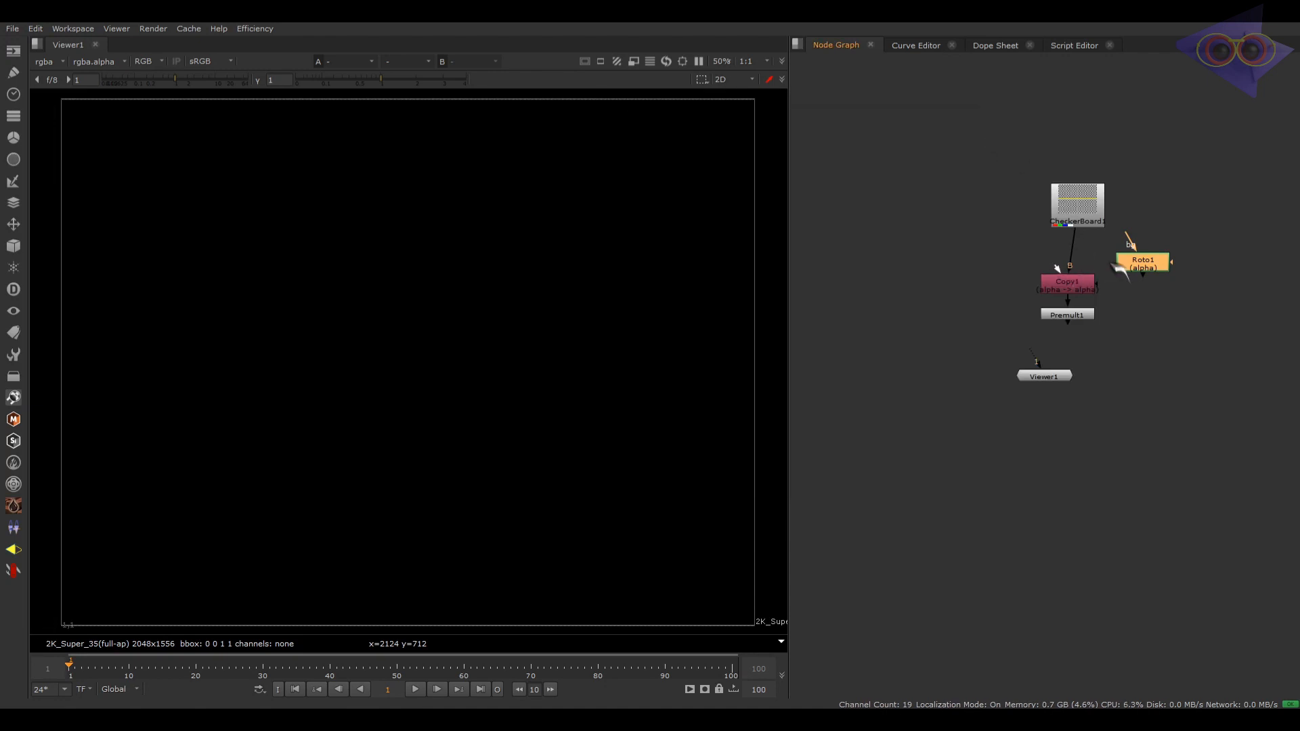
double_click(1143, 263)
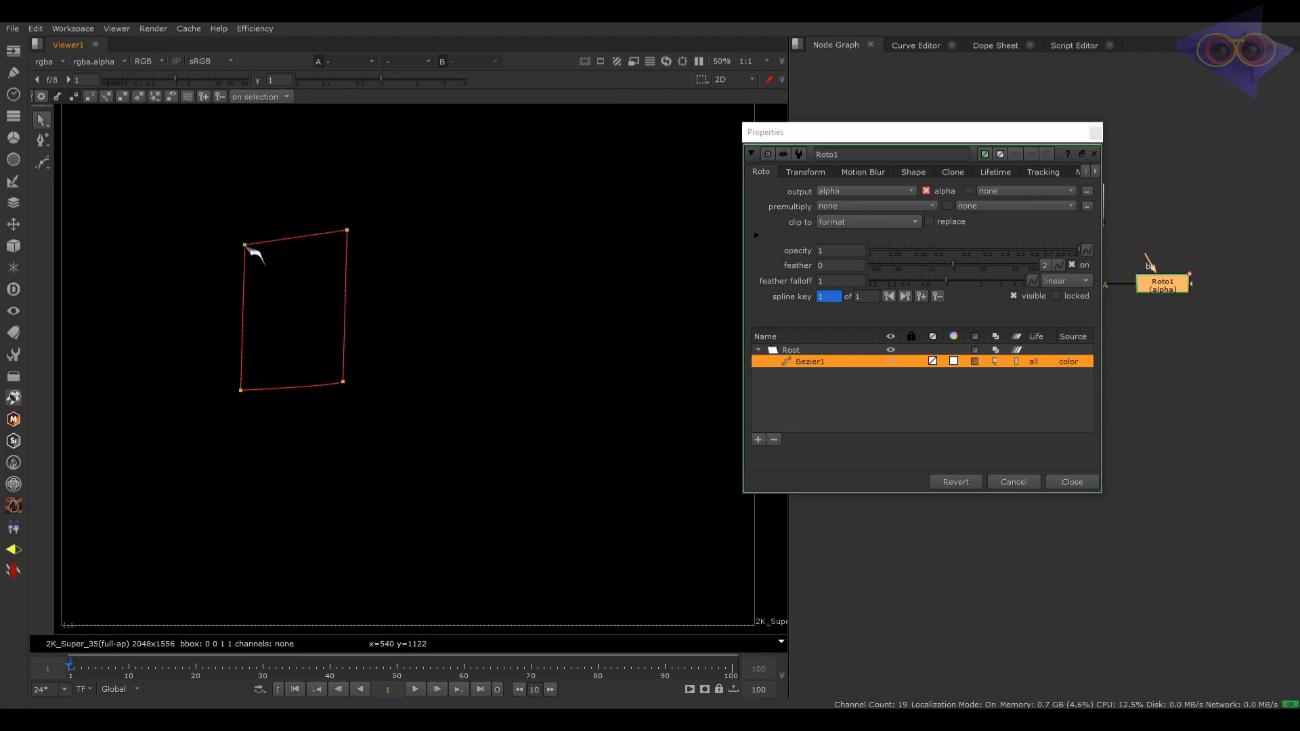
Step: Chain the roto alpha through a Copy node into Premult1 to cut out the checker patch
left_click(1073, 482)
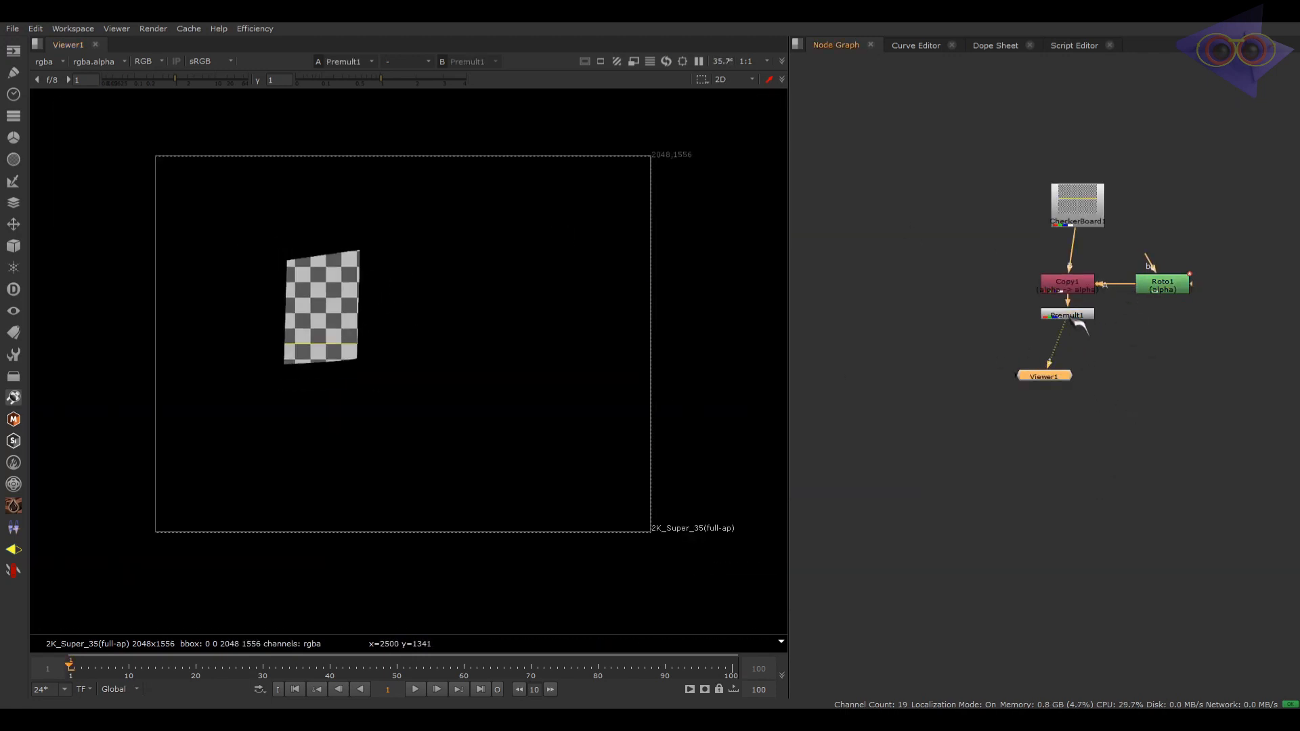
type("col")
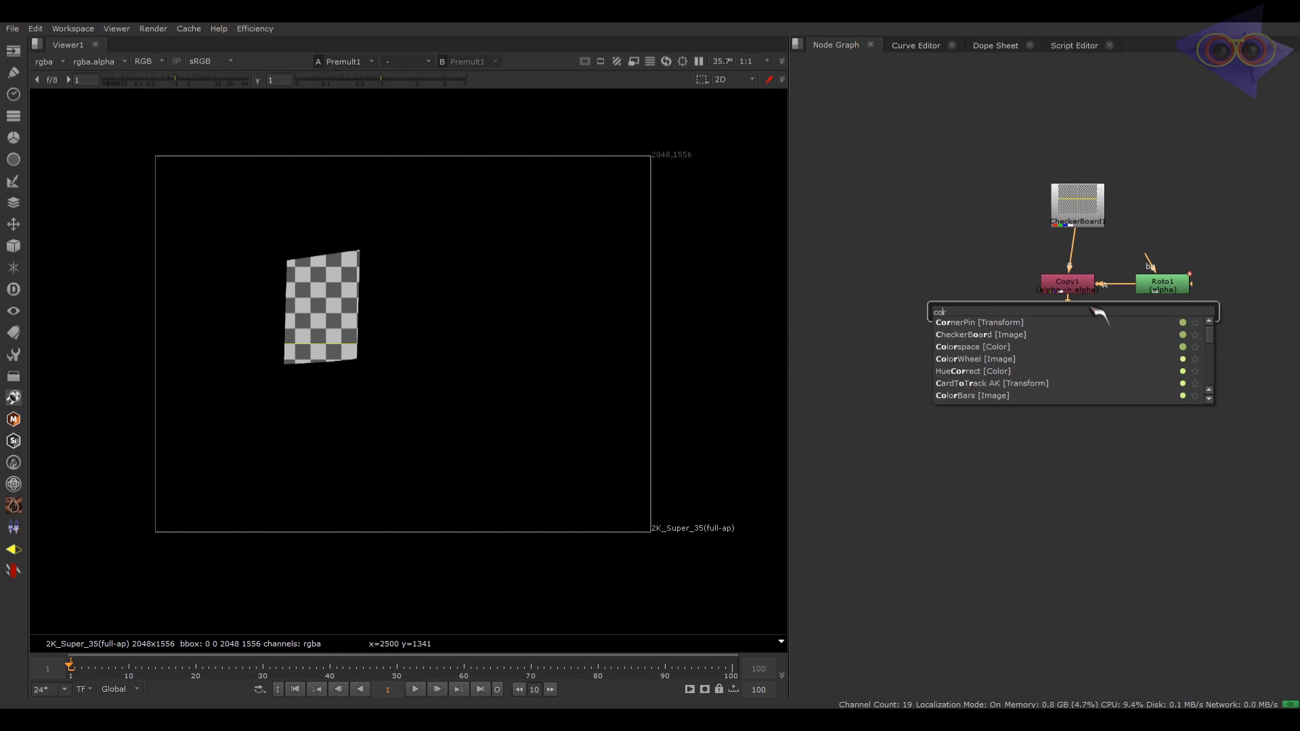
left_click(955, 323)
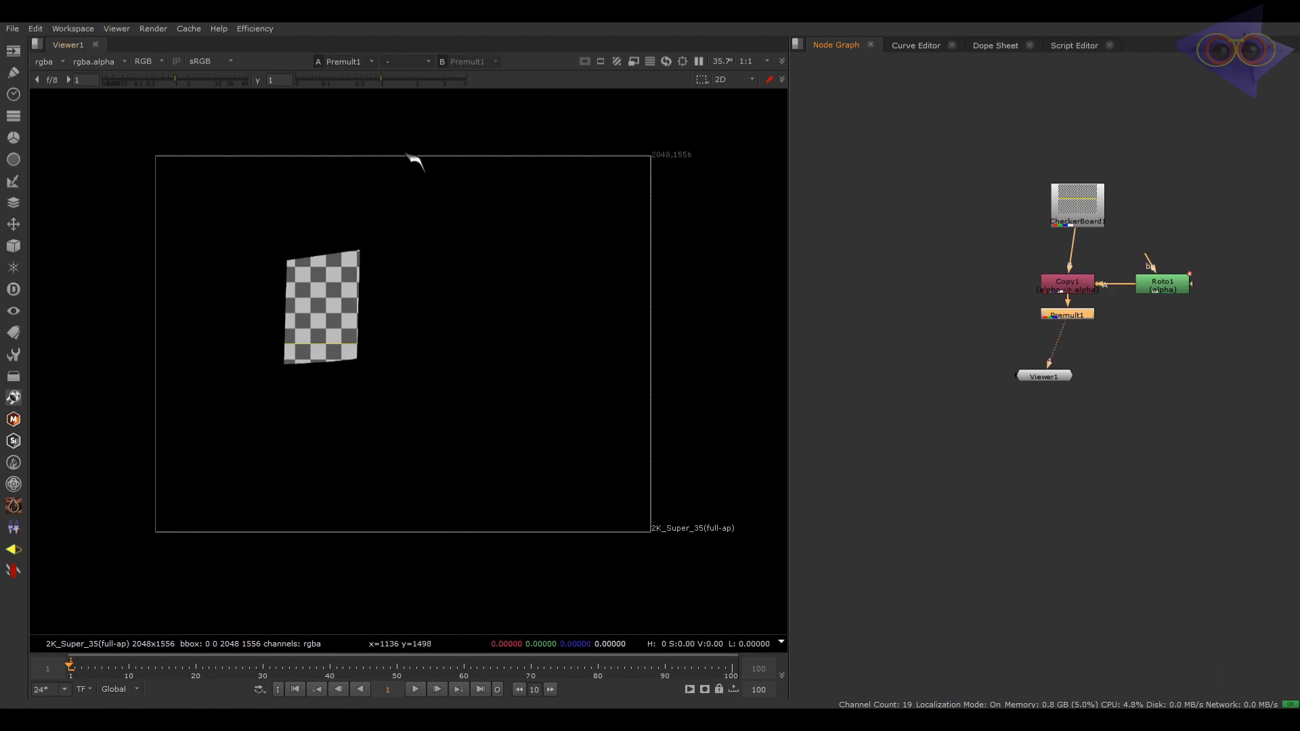
Step: Run Adjust_corner on the checker cut-out and select Roto1's quad outline for editing
left_click(254, 28)
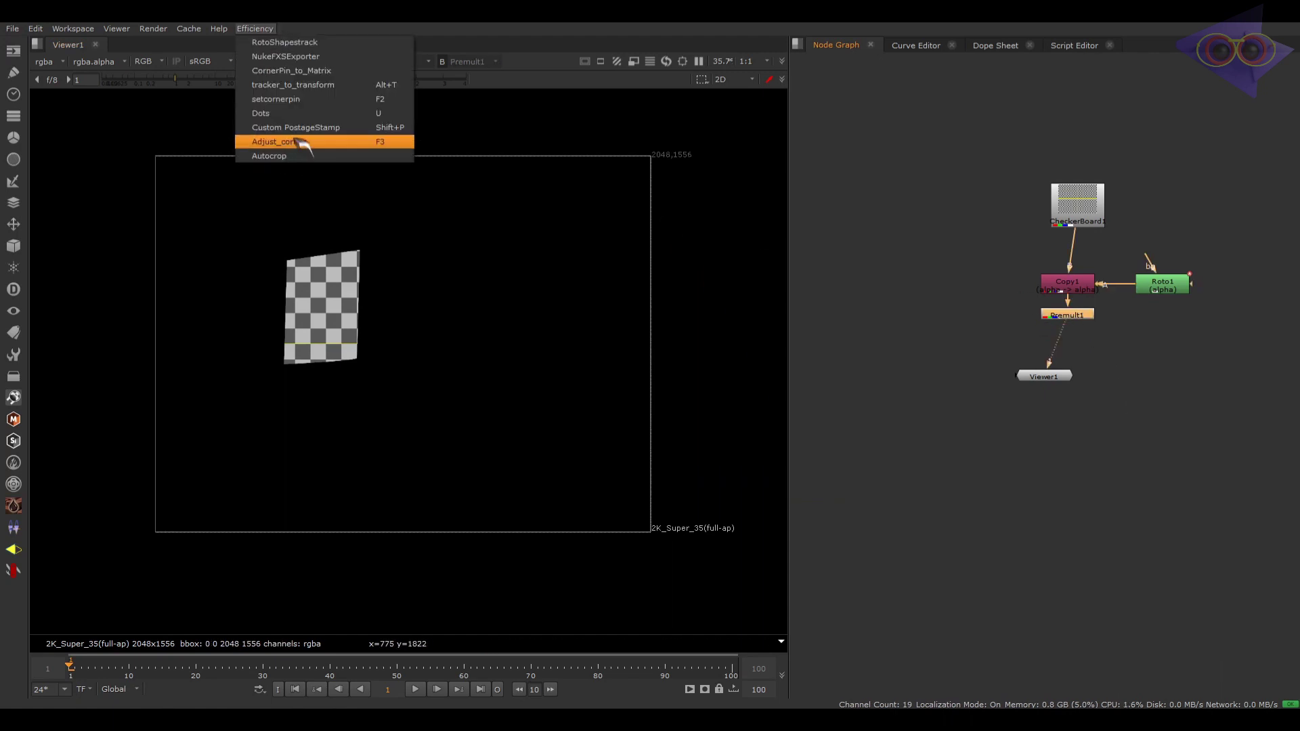
left_click(286, 142)
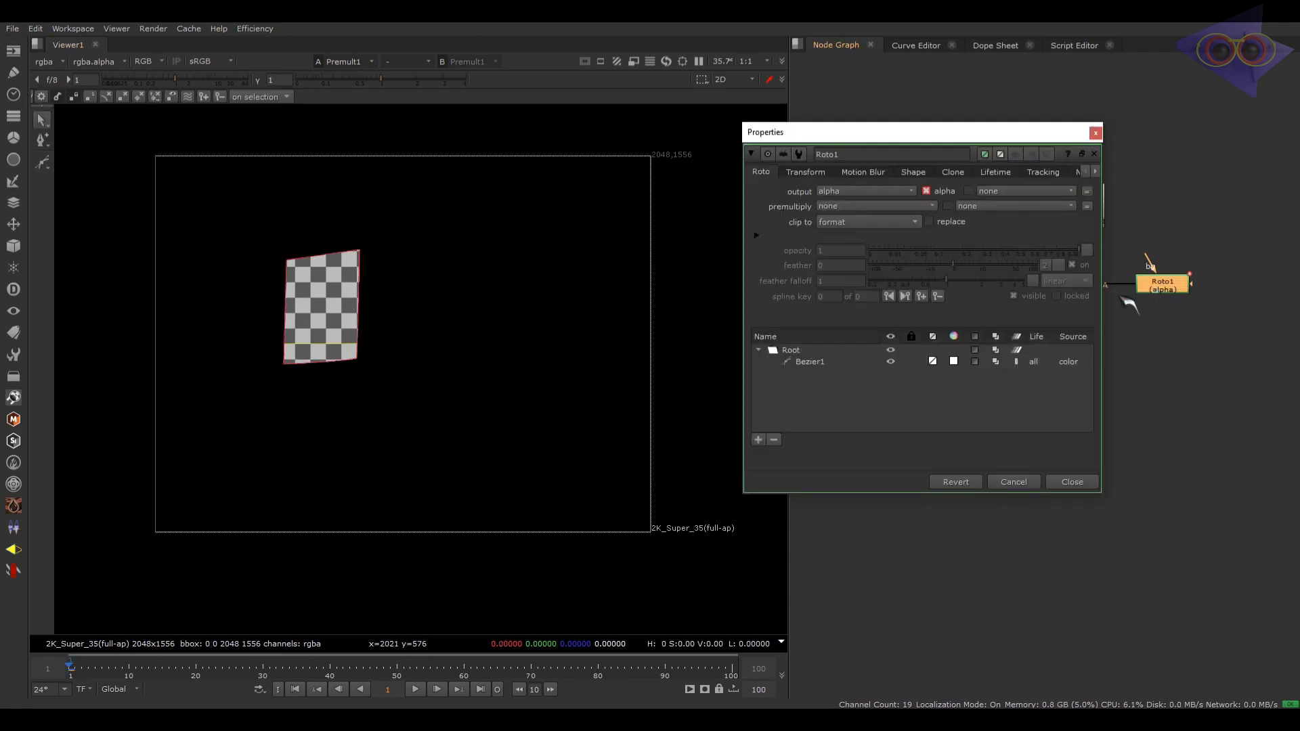
left_click(810, 360)
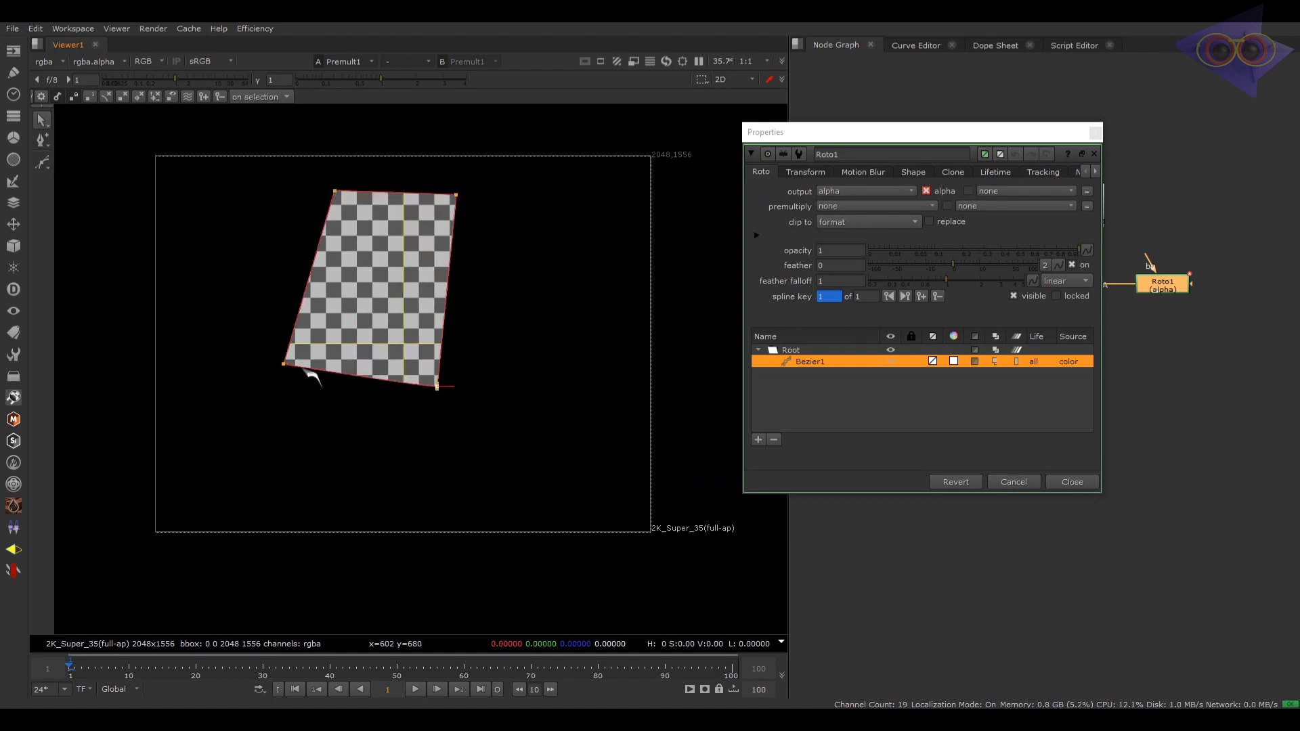
Step: Enlarge the roto quad corner and run Adjust_corner to create a matching corner pin under Premult1
left_click_drag(311, 382, 311, 428)
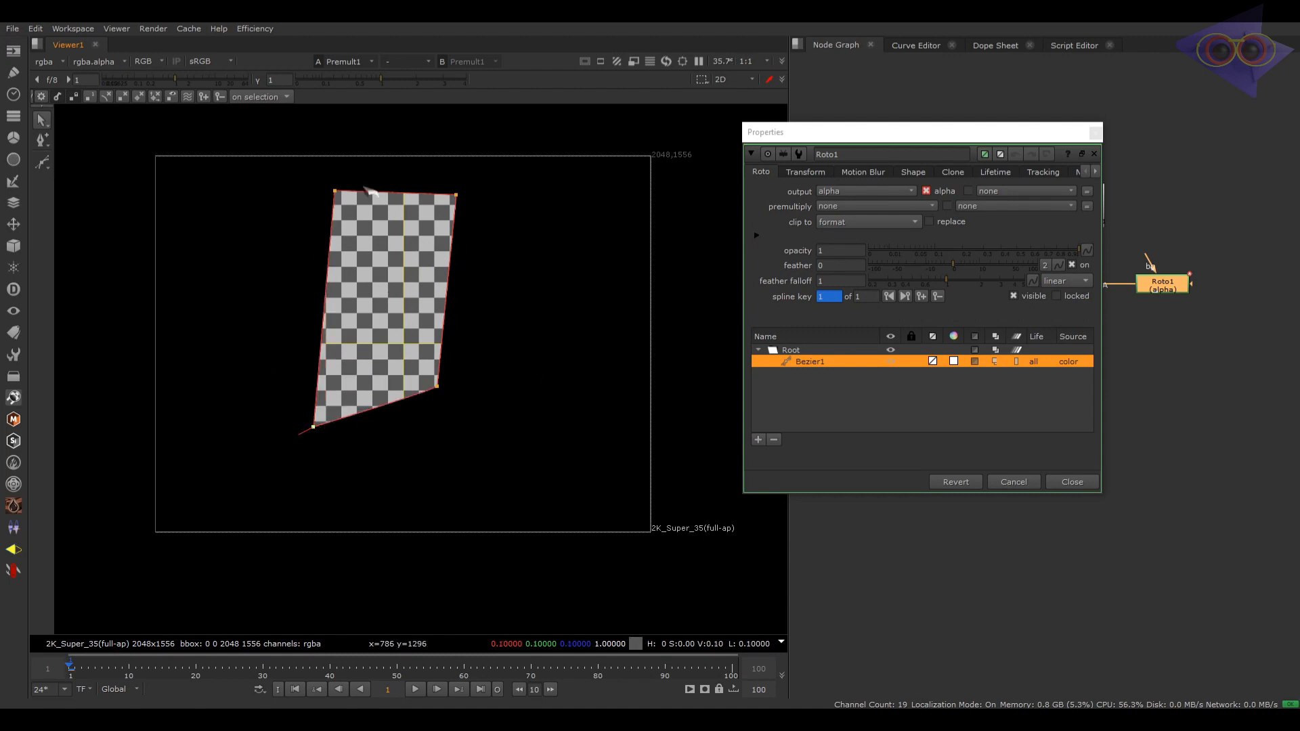
left_click(1073, 482)
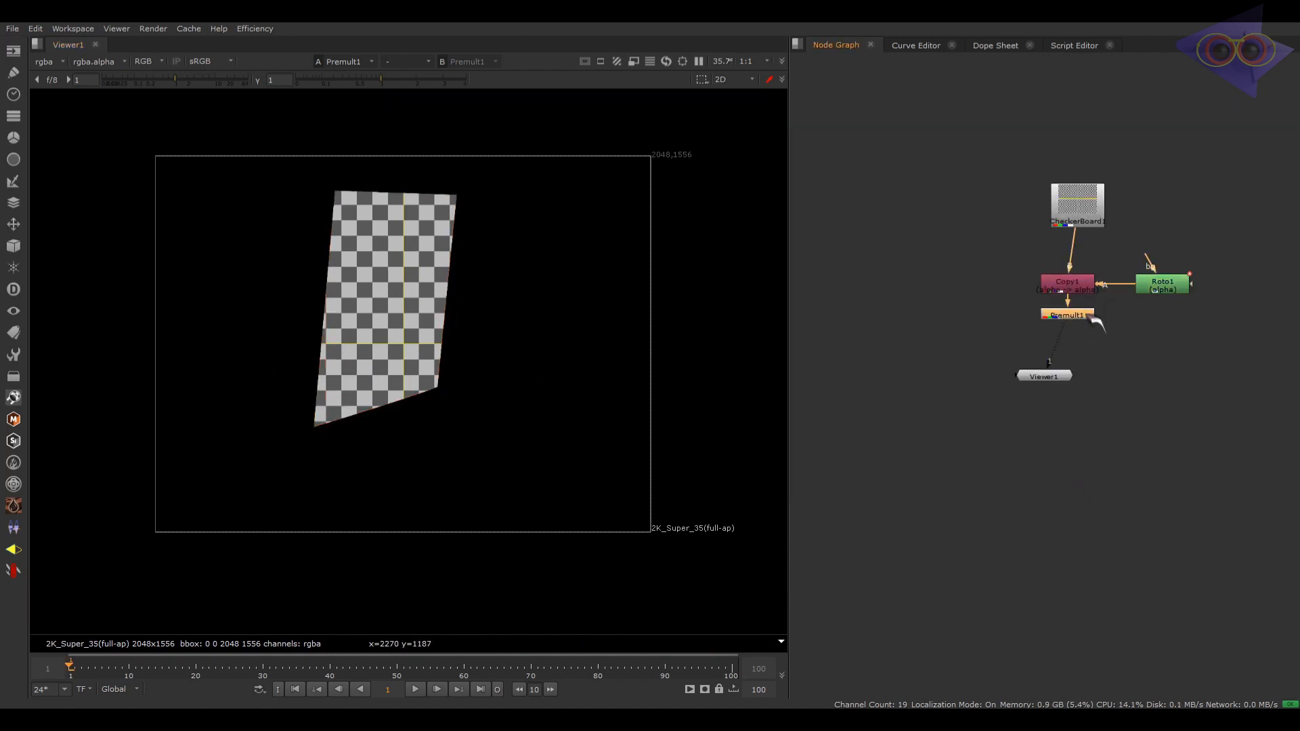
left_click(255, 28)
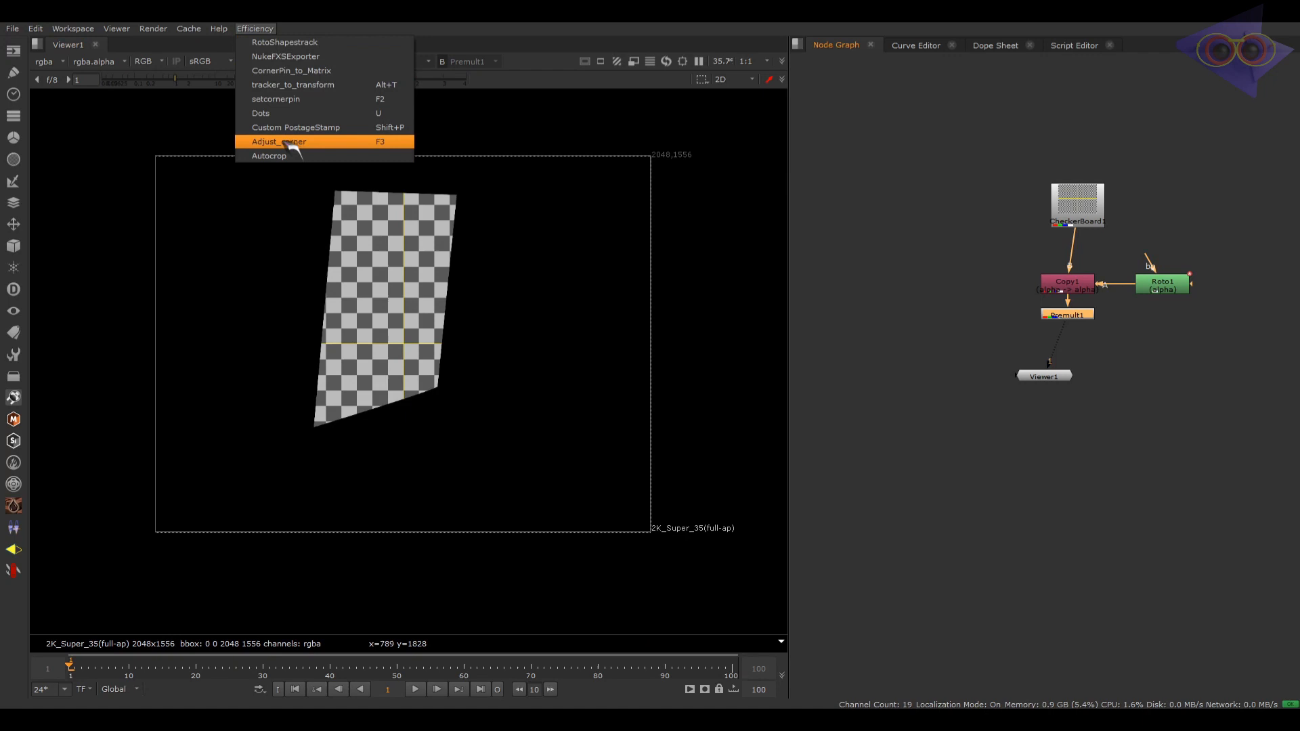
left_click(279, 143)
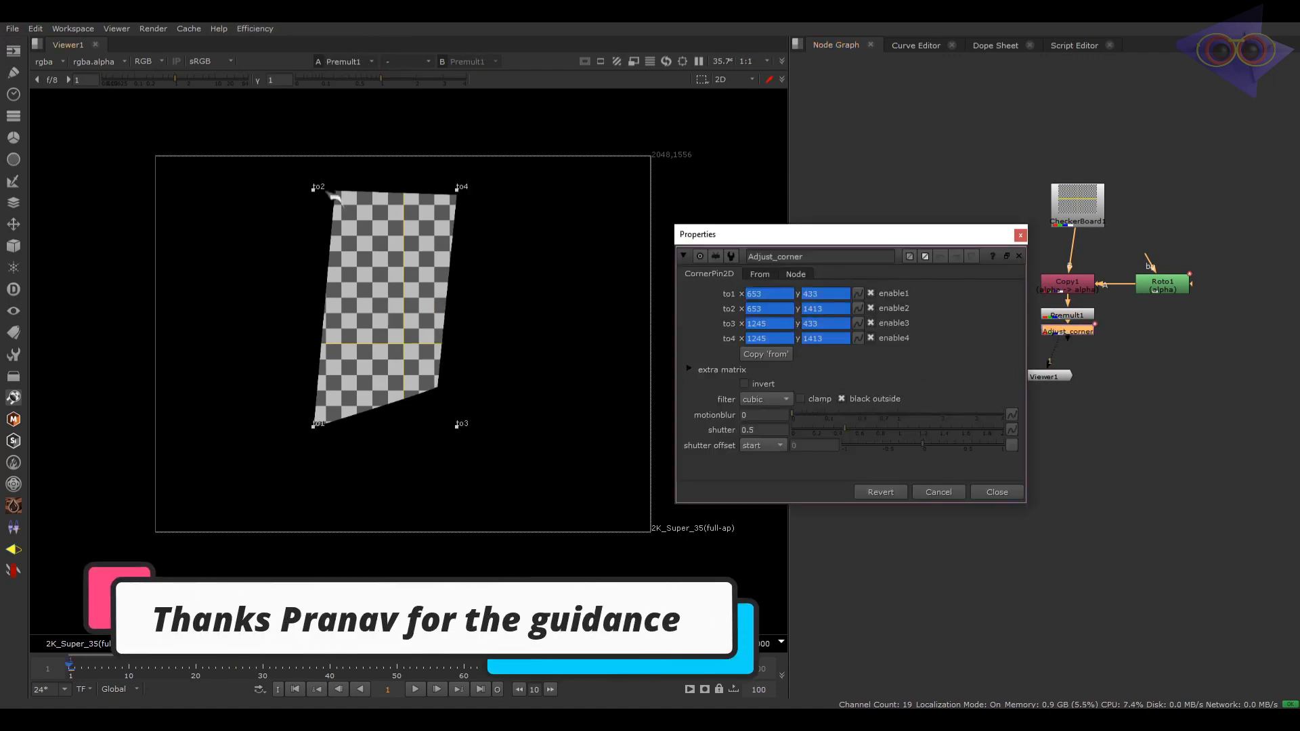